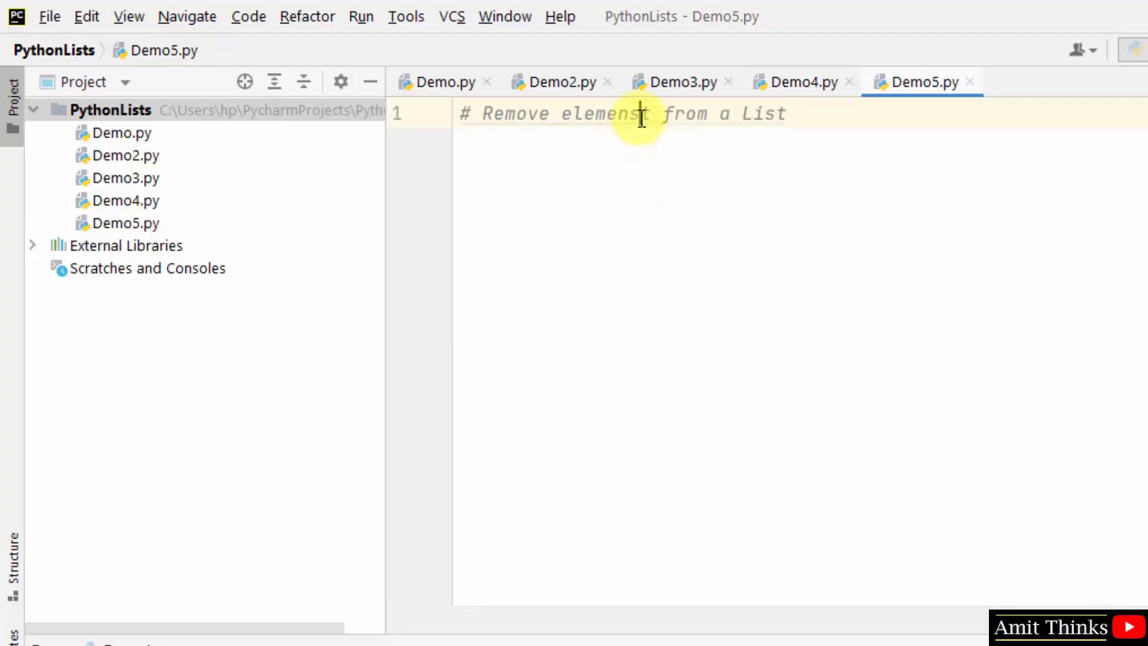
# Define mylist as Nathan, Darren, Blair, Stacey, Bryce, print it, and add two blank lines
pyautogui.write('mylist =')
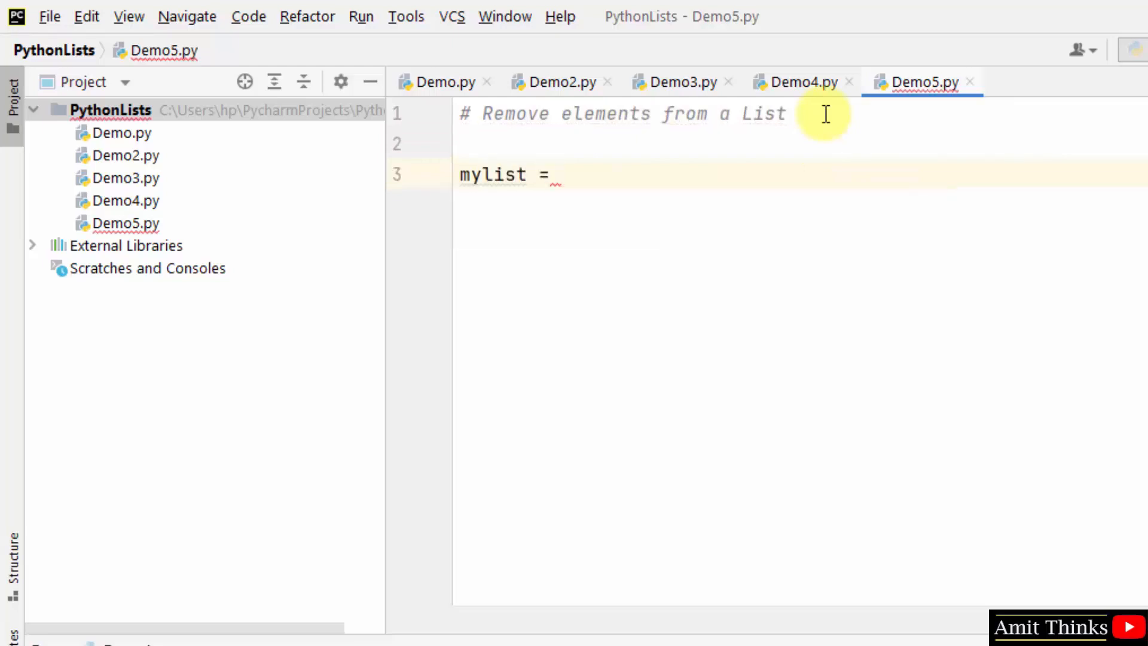
pyautogui.write('["Nathan", "Darren", "Blair", "Stacey", "Bryce"]')
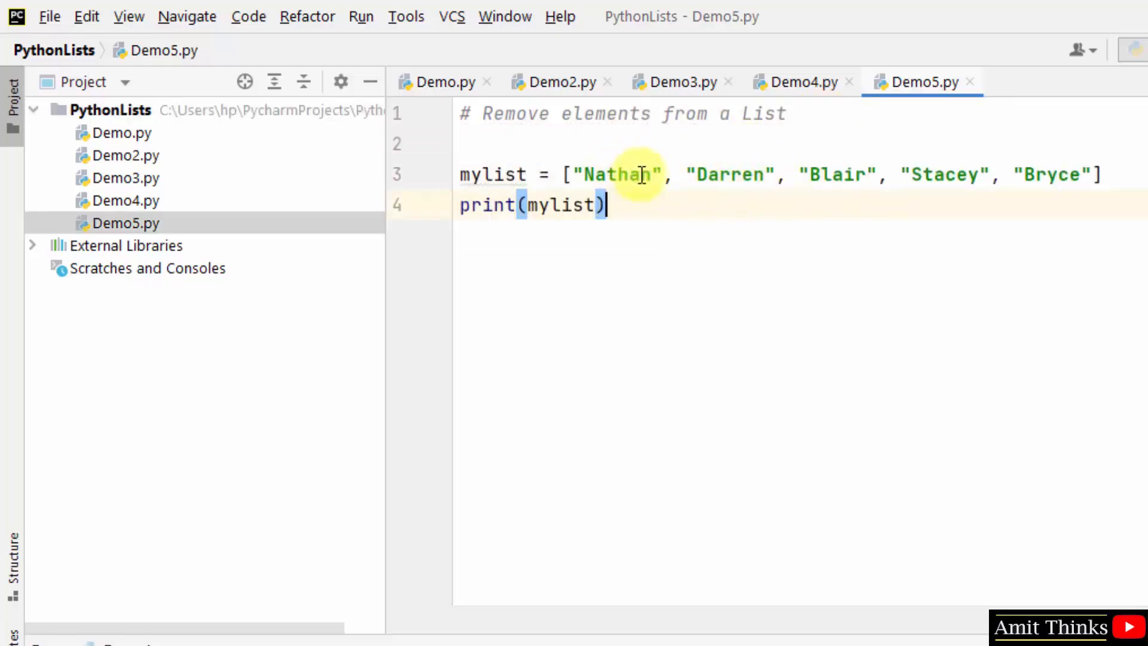
pyautogui.press('Enter')
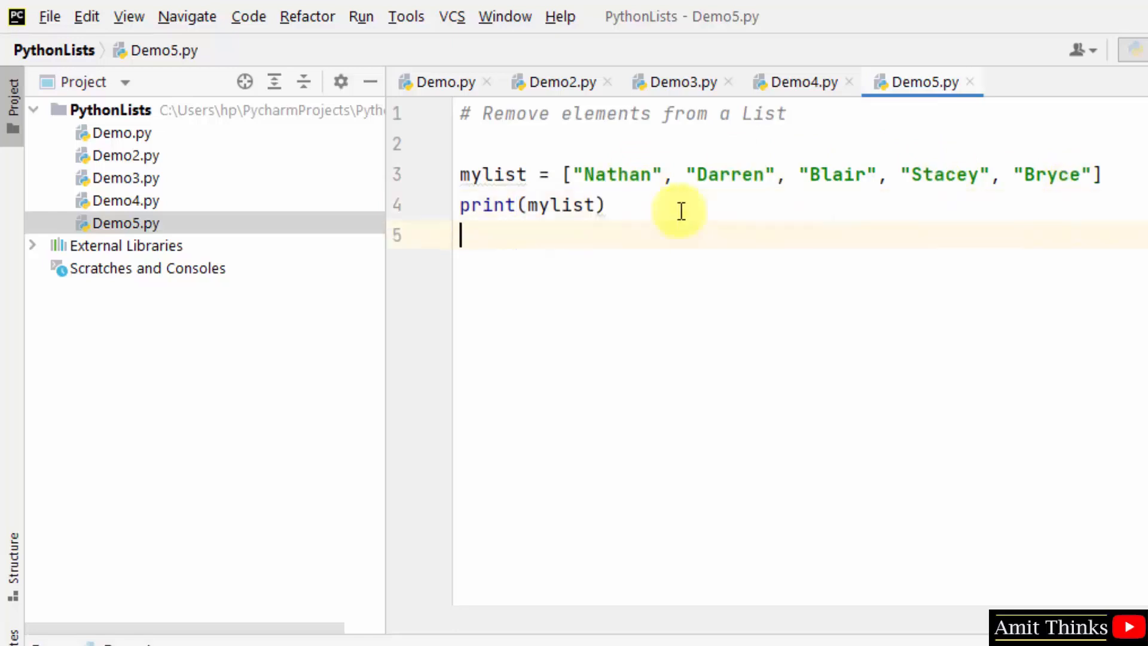
pyautogui.press('enter')
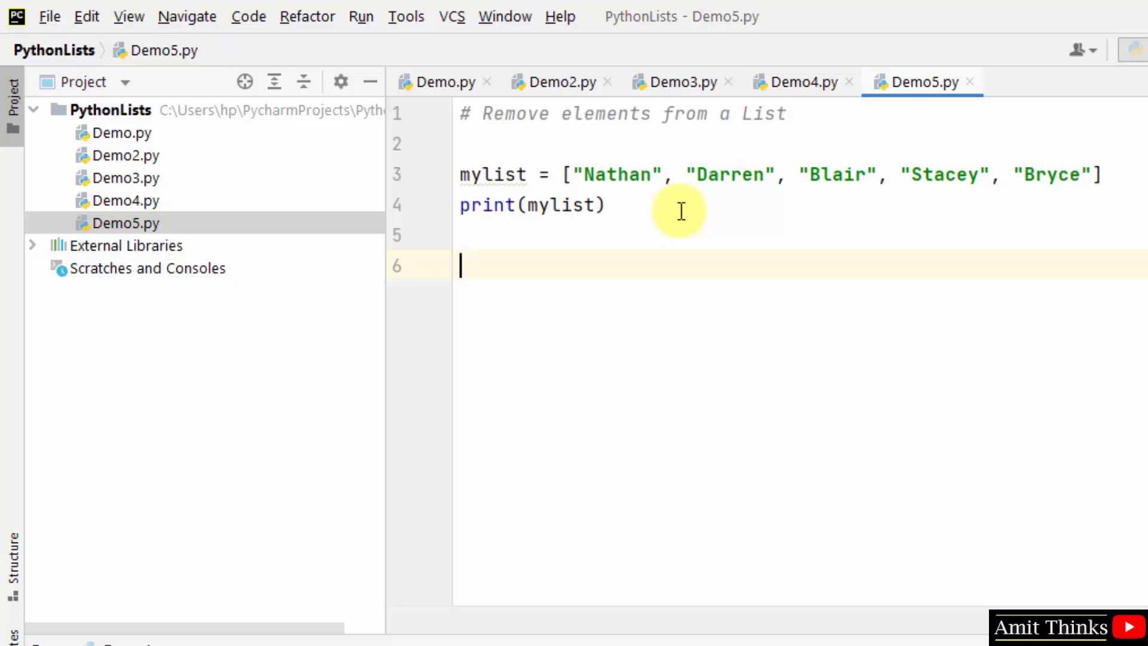
# Add the statement del mylist[3] to remove the fourth element
pyautogui.write('del m')
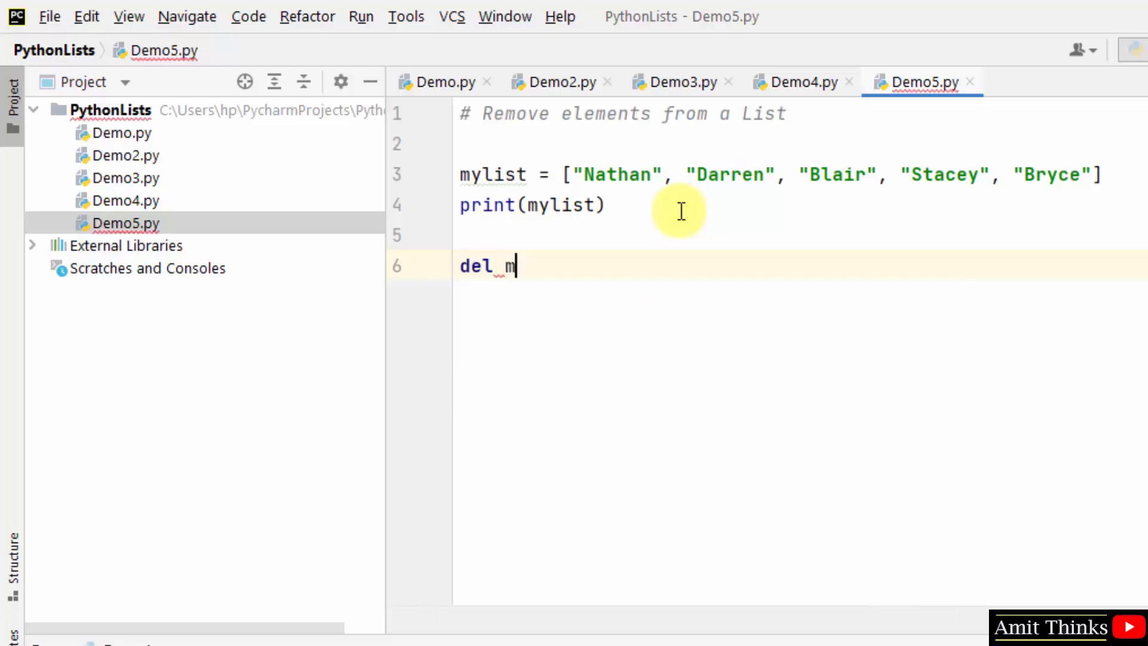
pyautogui.write('ylist')
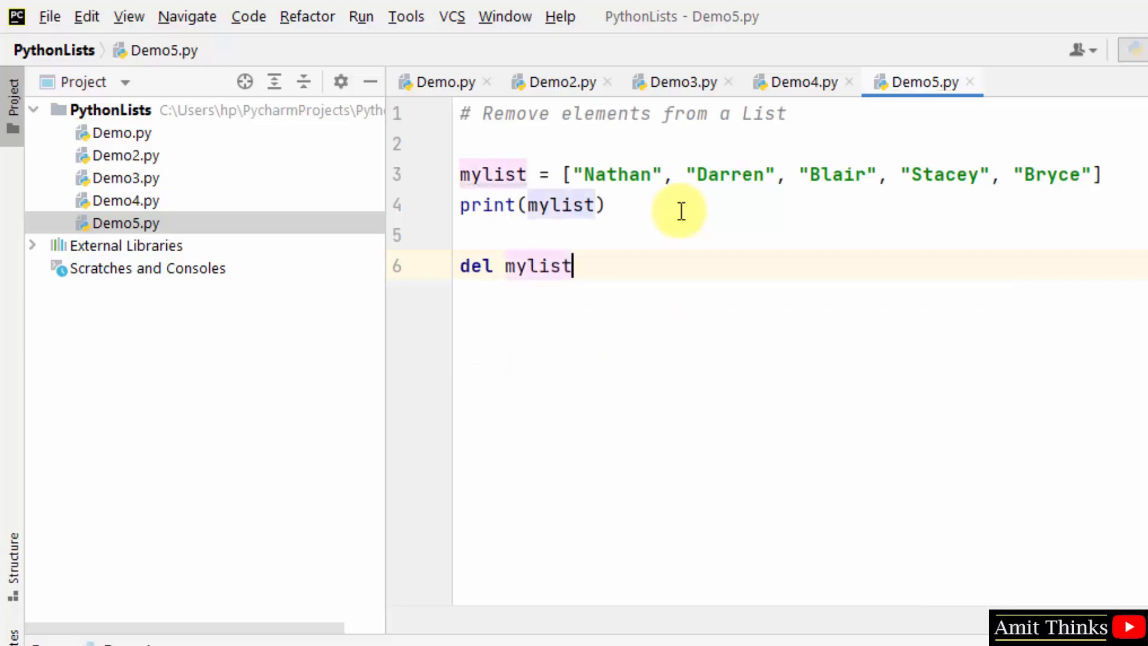
pyautogui.write('[]')
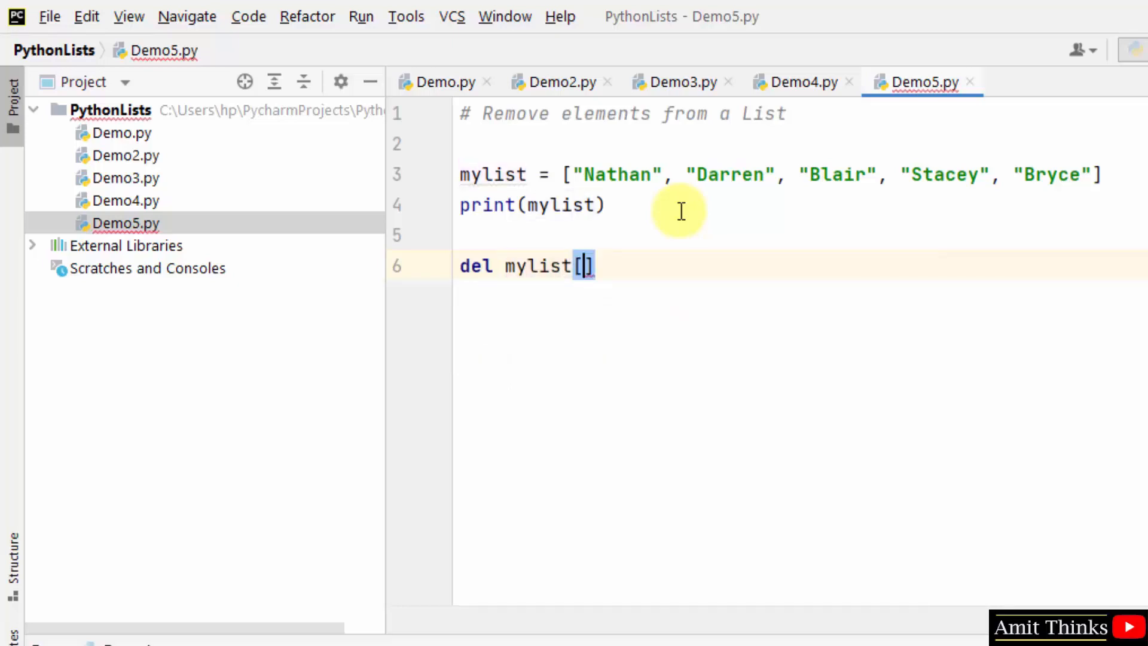
pyautogui.write('3')
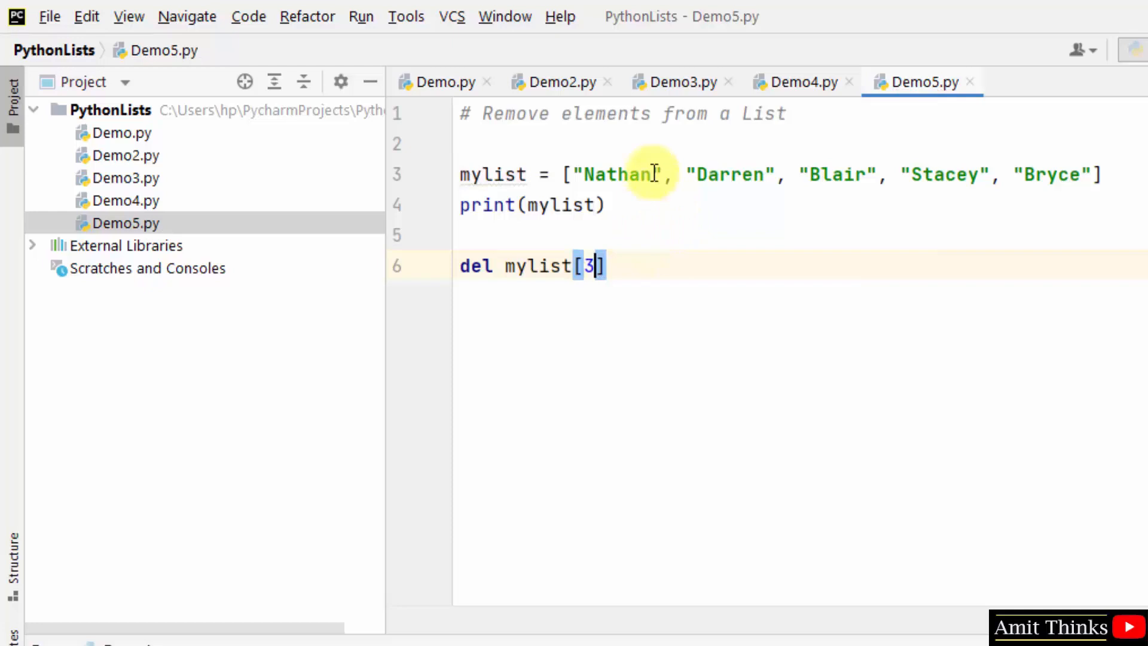
# Highlight Stacey as index 3 and add print("Updated List = \n", mylist)
pyautogui.click(820, 174)
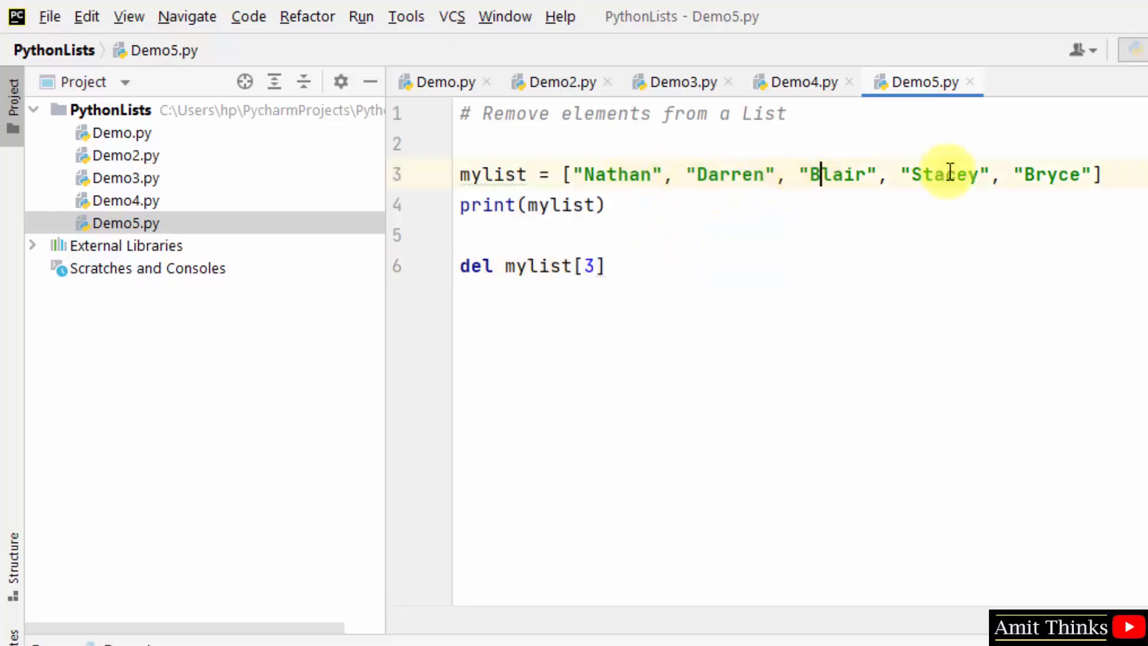
pyautogui.doubleClick(945, 174)
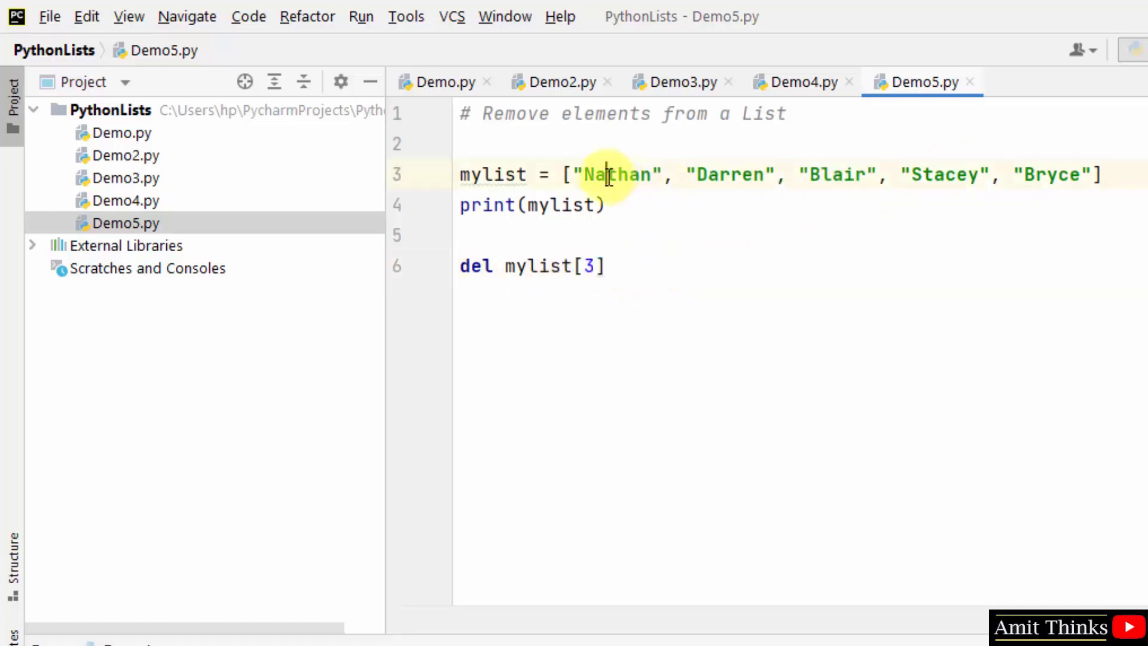
pyautogui.doubleClick(943, 174)
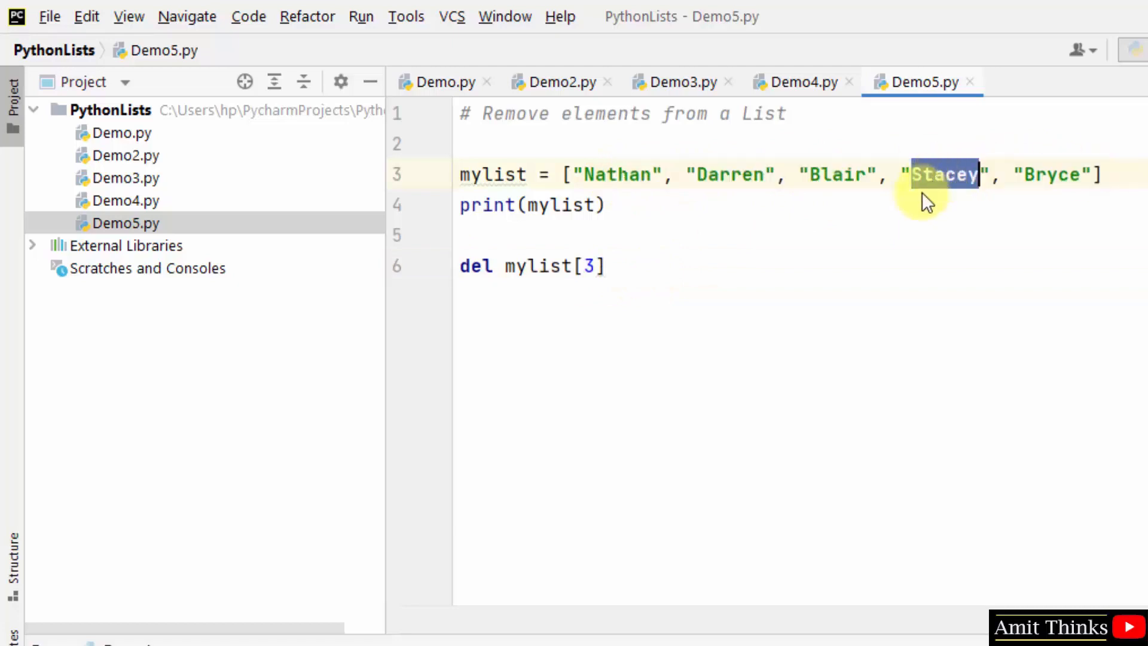
pyautogui.write('print("Updated List = \\n", mylist)')
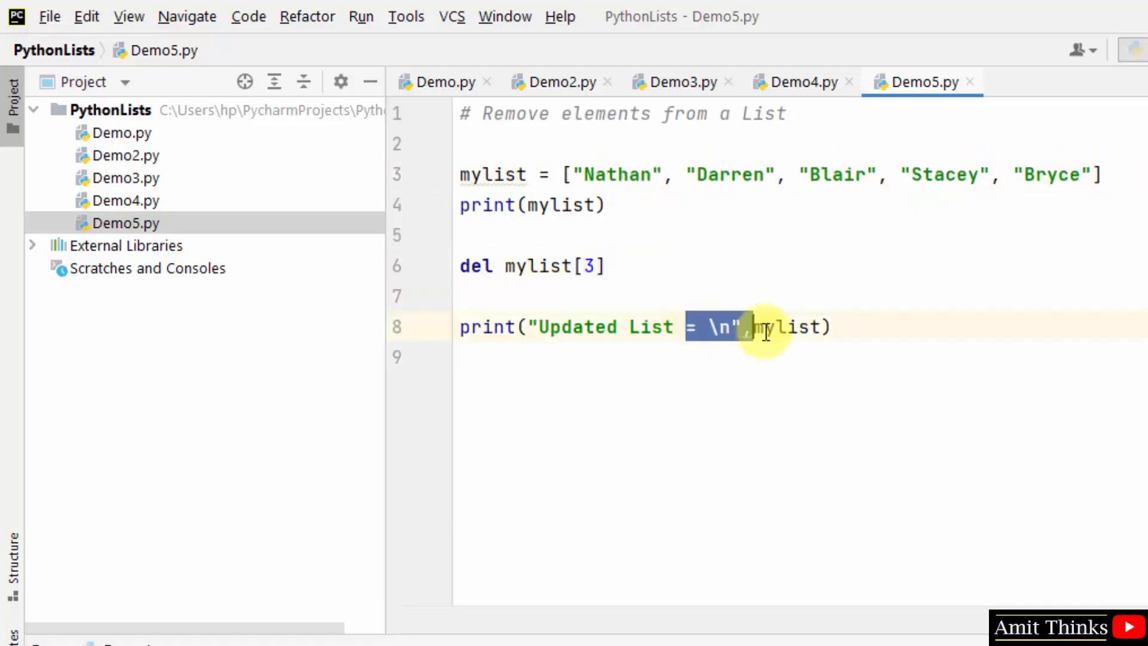
# Run Demo5 from the editor context menu and highlight Stacey in the original printed list
pyautogui.rightClick(769, 327)
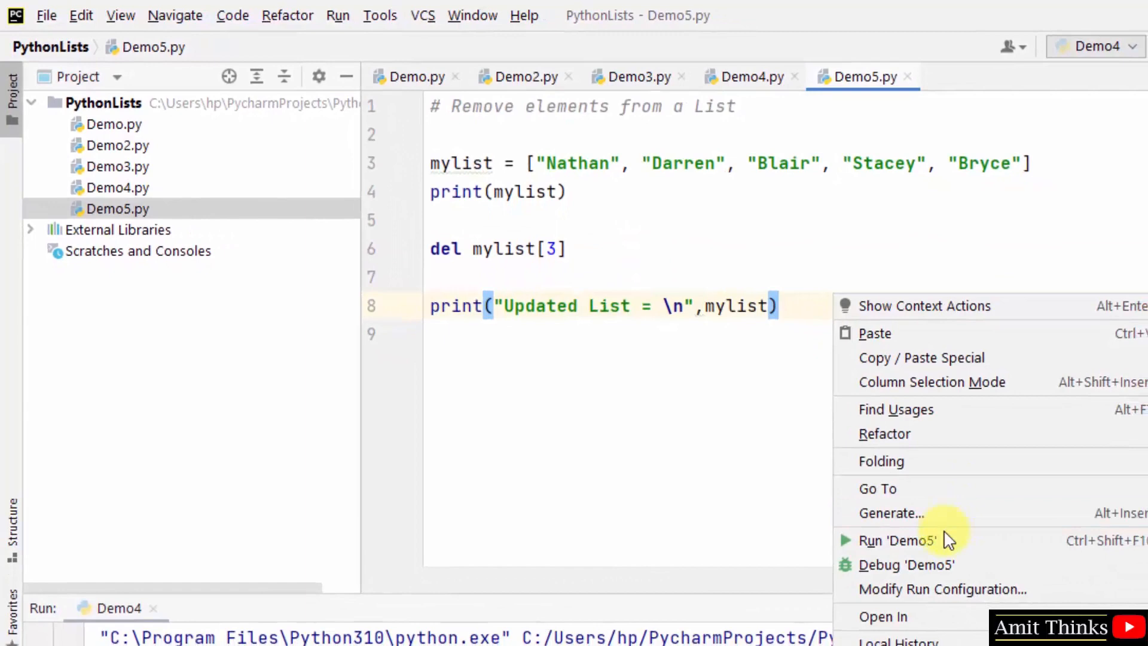
pyautogui.click(897, 541)
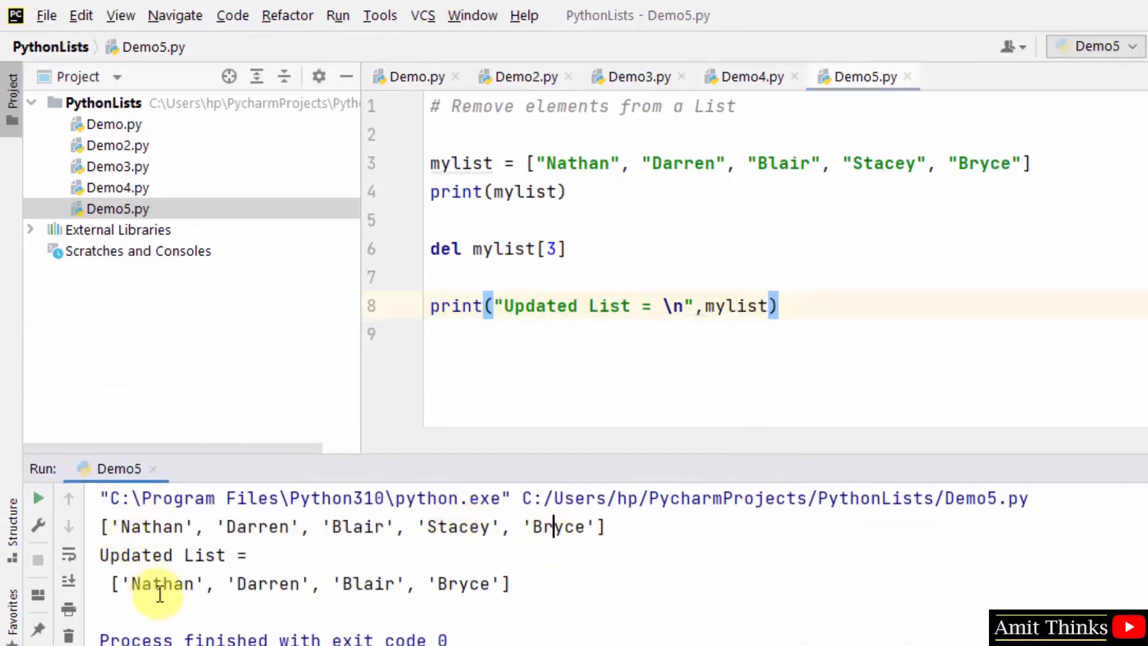
pyautogui.doubleClick(457, 527)
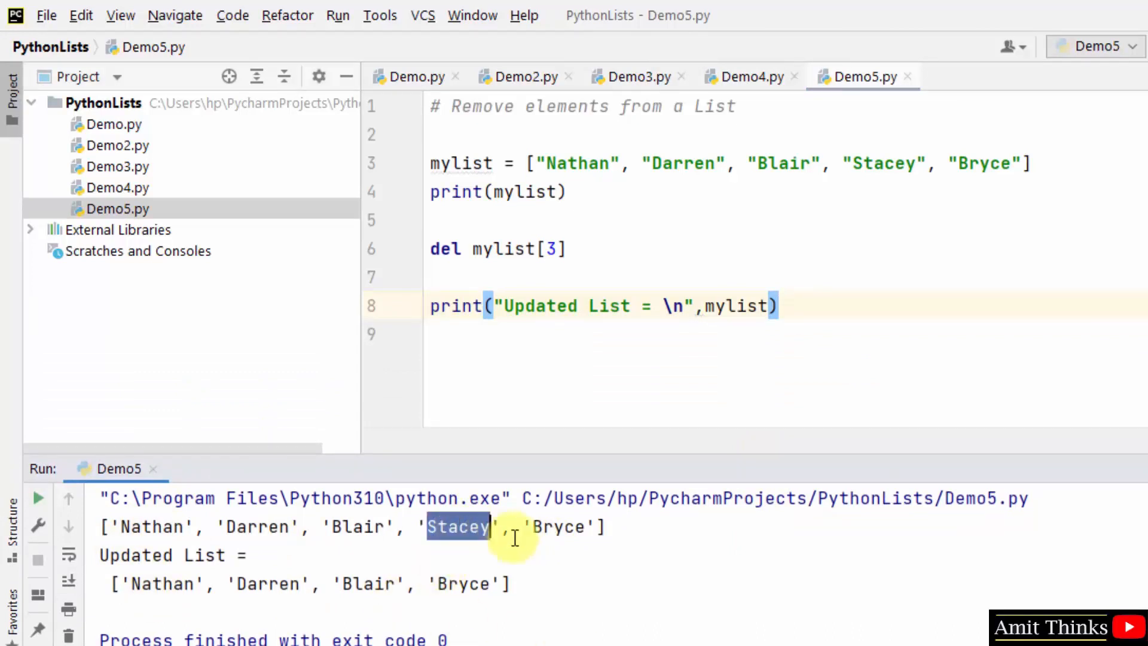